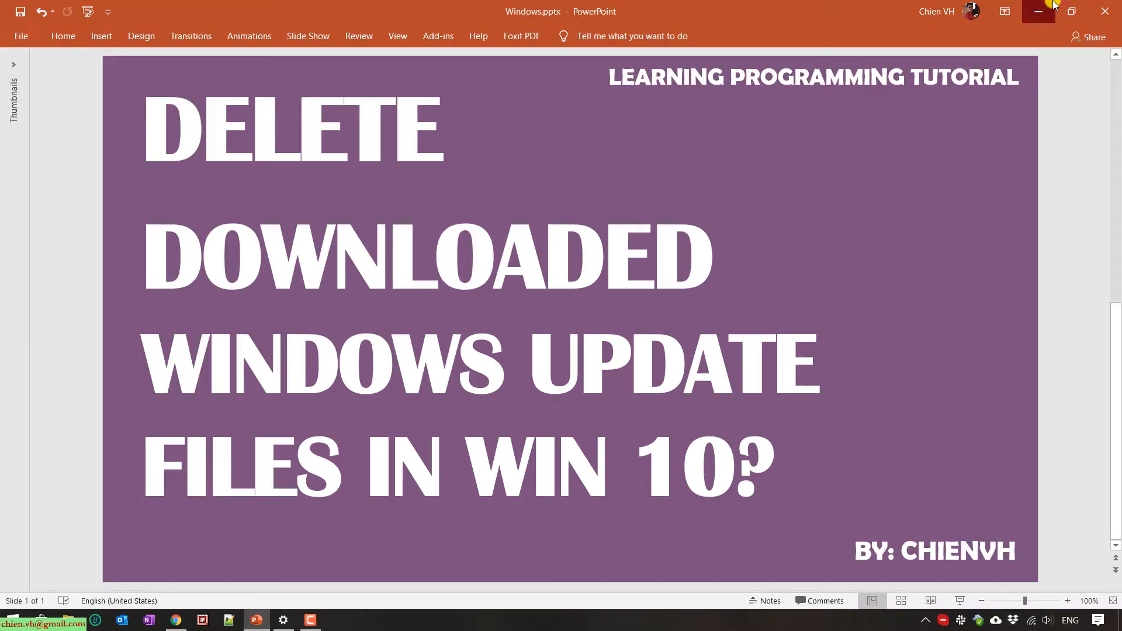
Minimise PowerPoint and open This PC, showing Windows (C:) with 63.8 GB free
left_click(1038, 11)
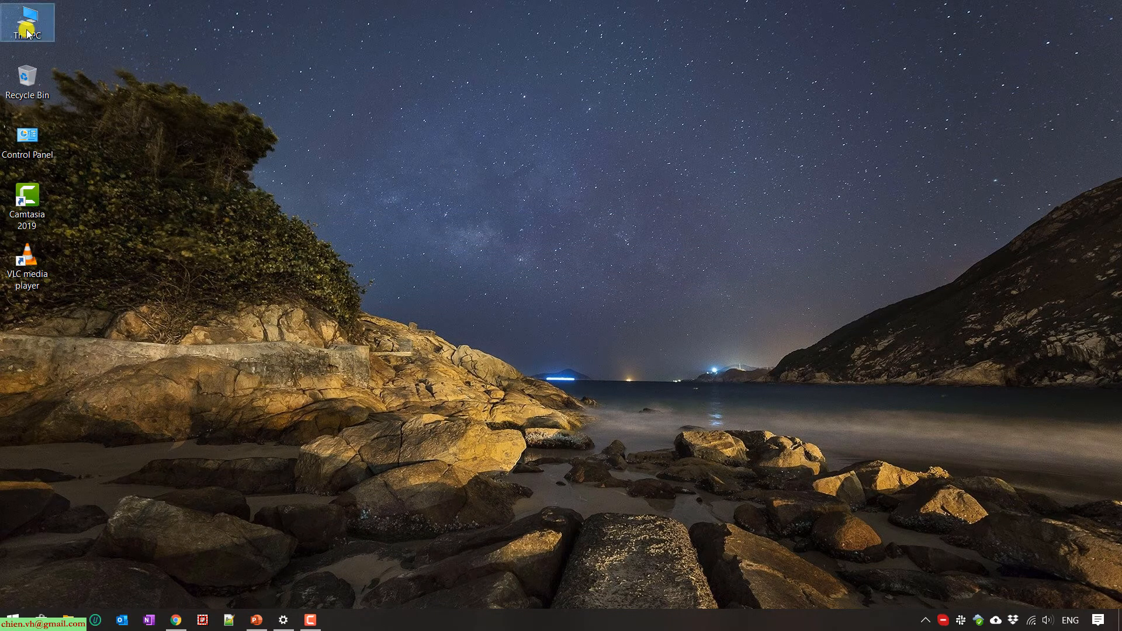
double_click(28, 20)
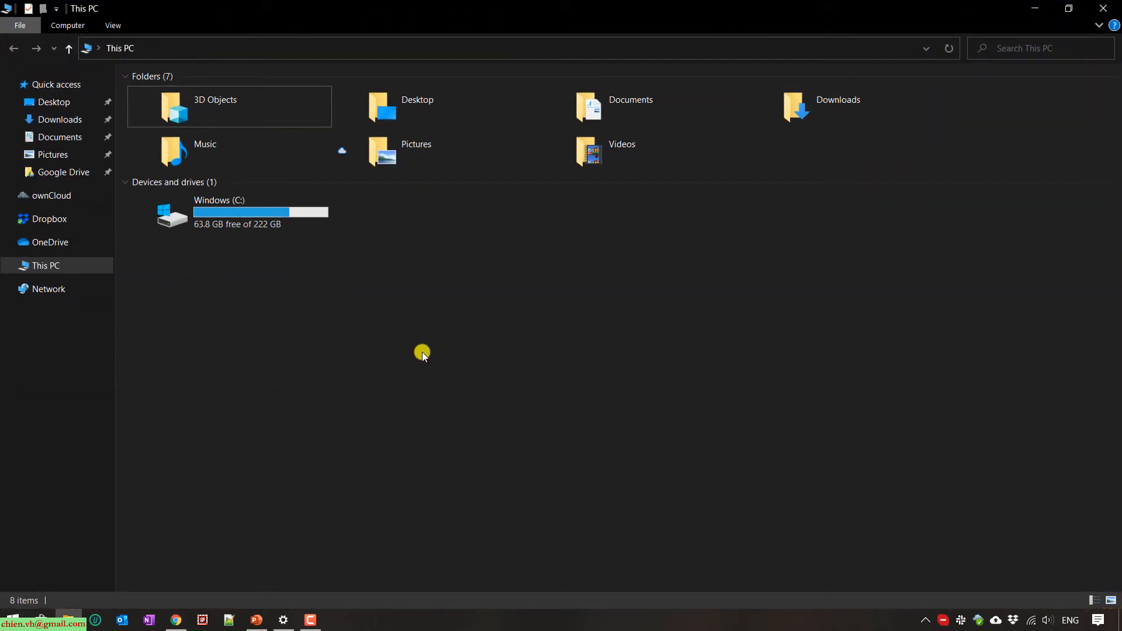
Open the Properties of Windows (C:), showing 158 GB used and 63.8 GB free
left_click(236, 211)
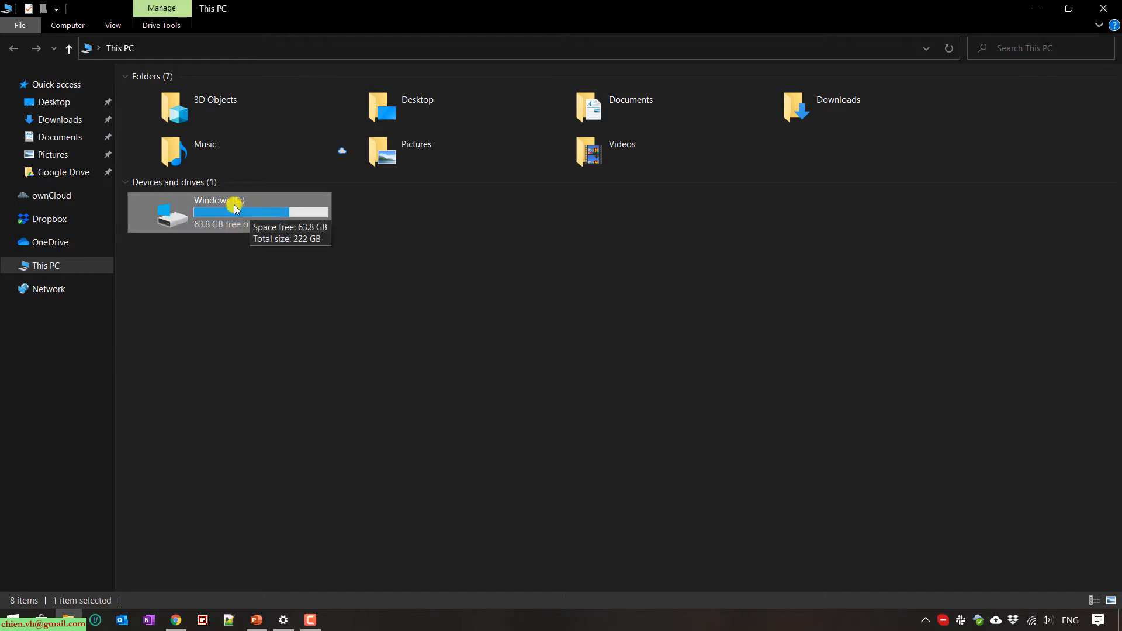
right_click(235, 211)
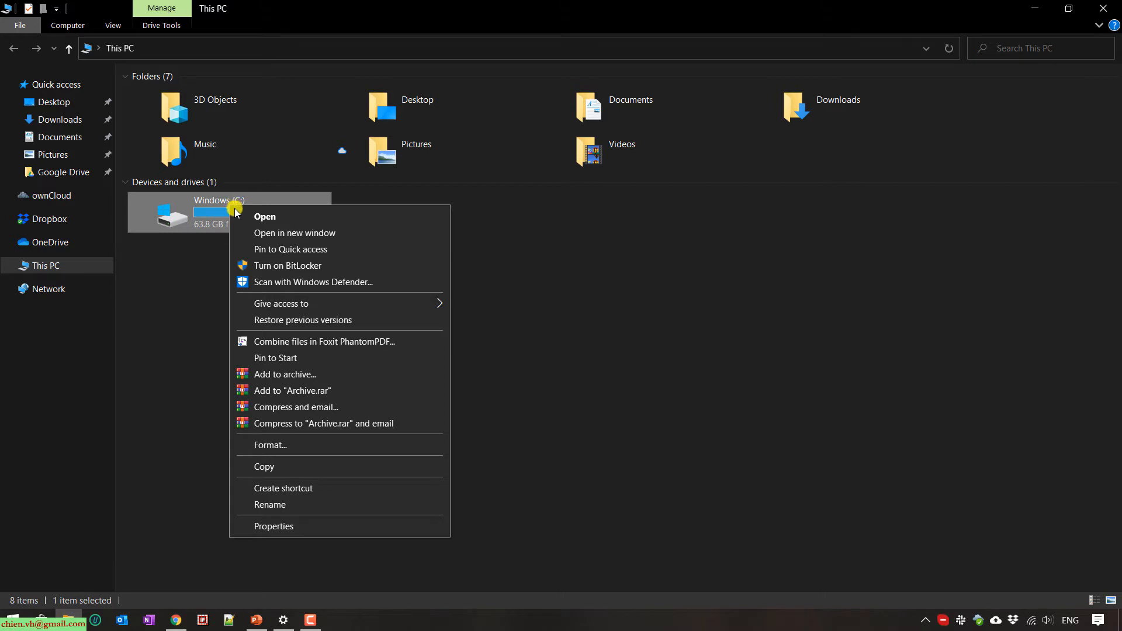
left_click(274, 526)
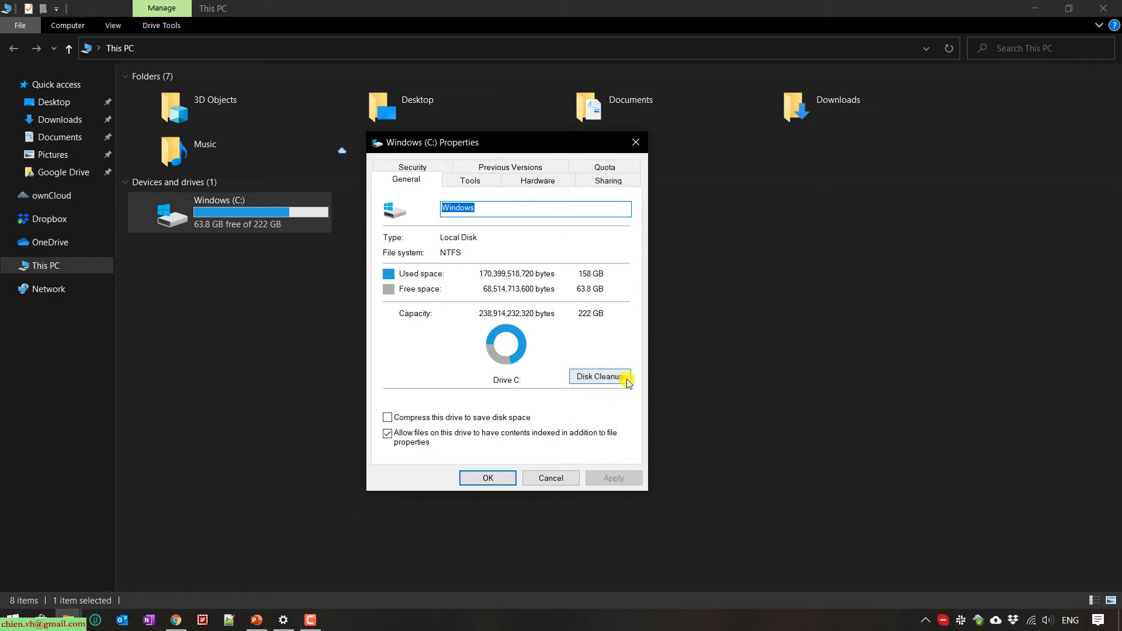
left_click(599, 376)
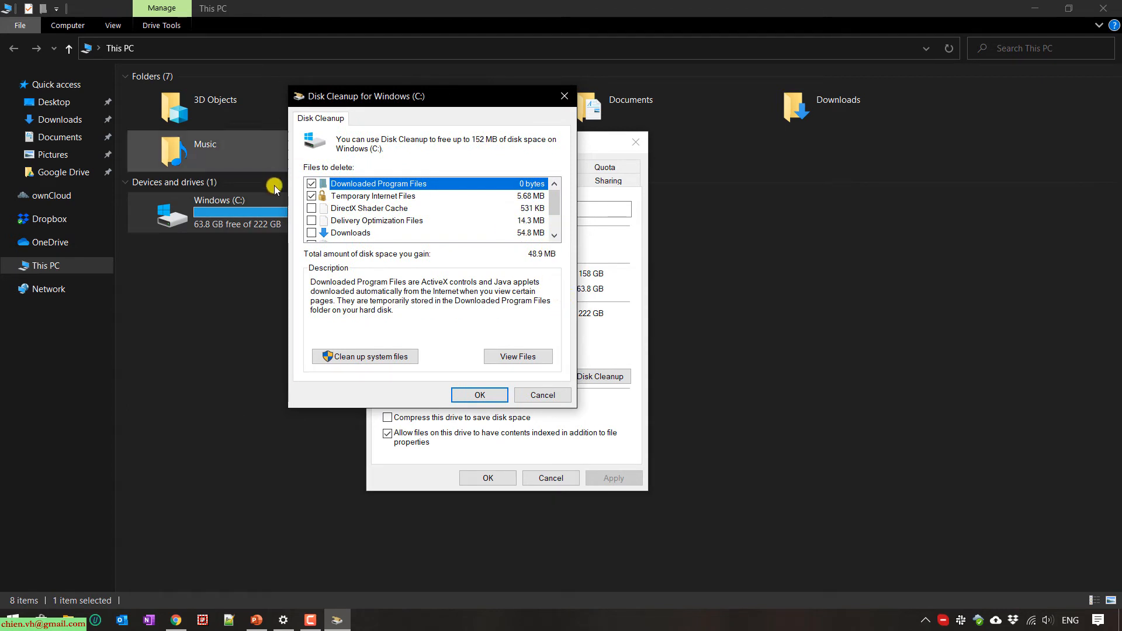
mouse_move(484, 188)
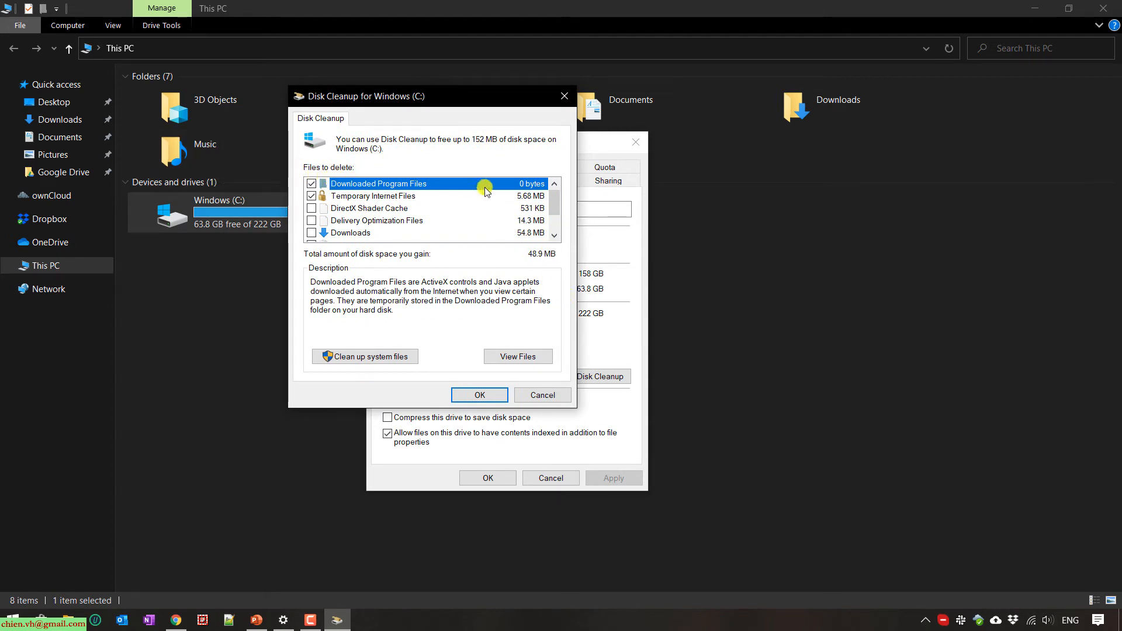
mouse_move(335, 188)
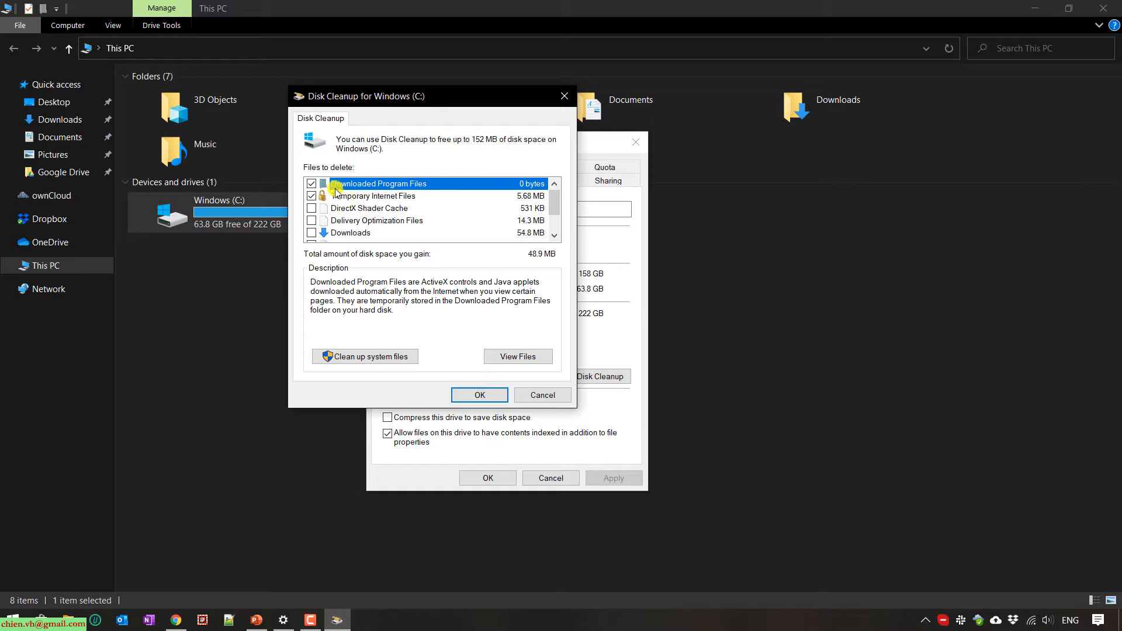
mouse_move(356, 207)
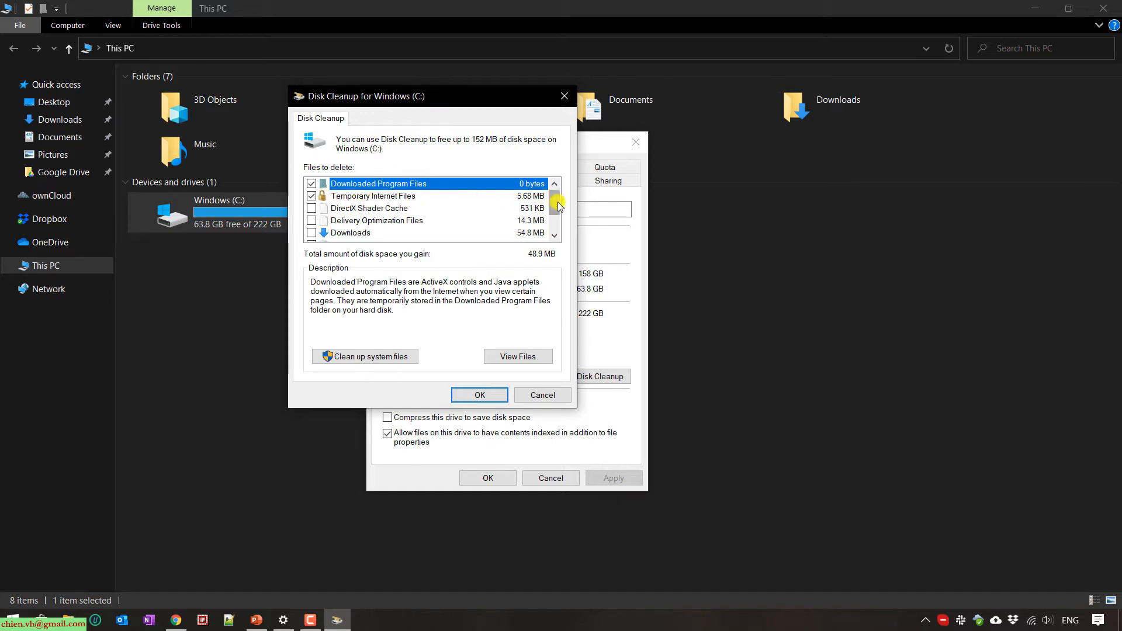
scroll("down", 3)
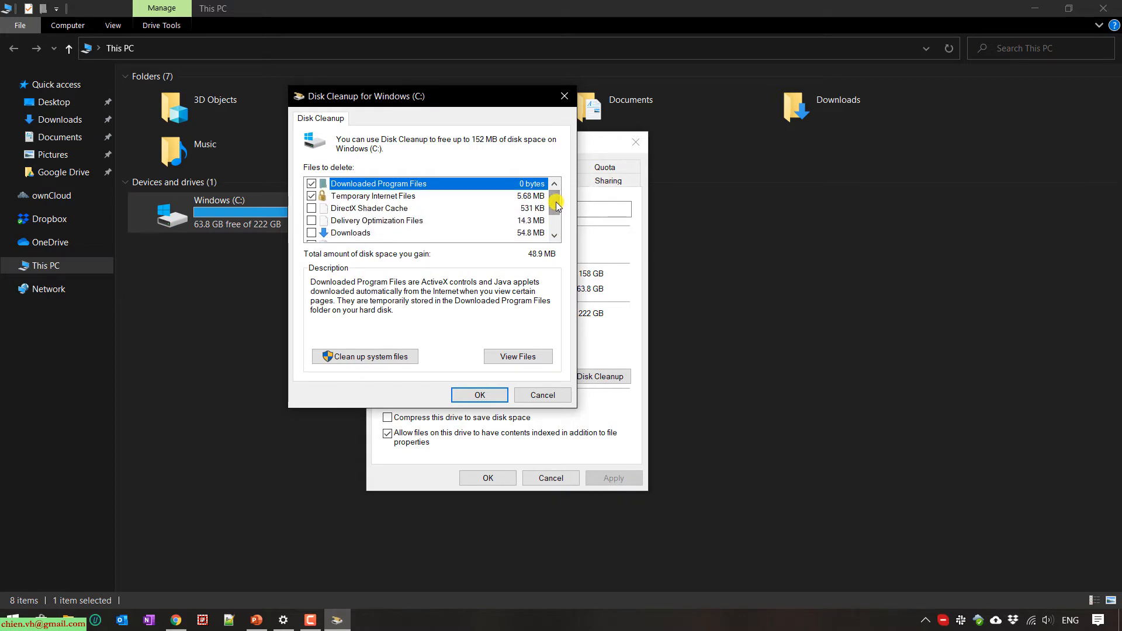
mouse_move(372, 361)
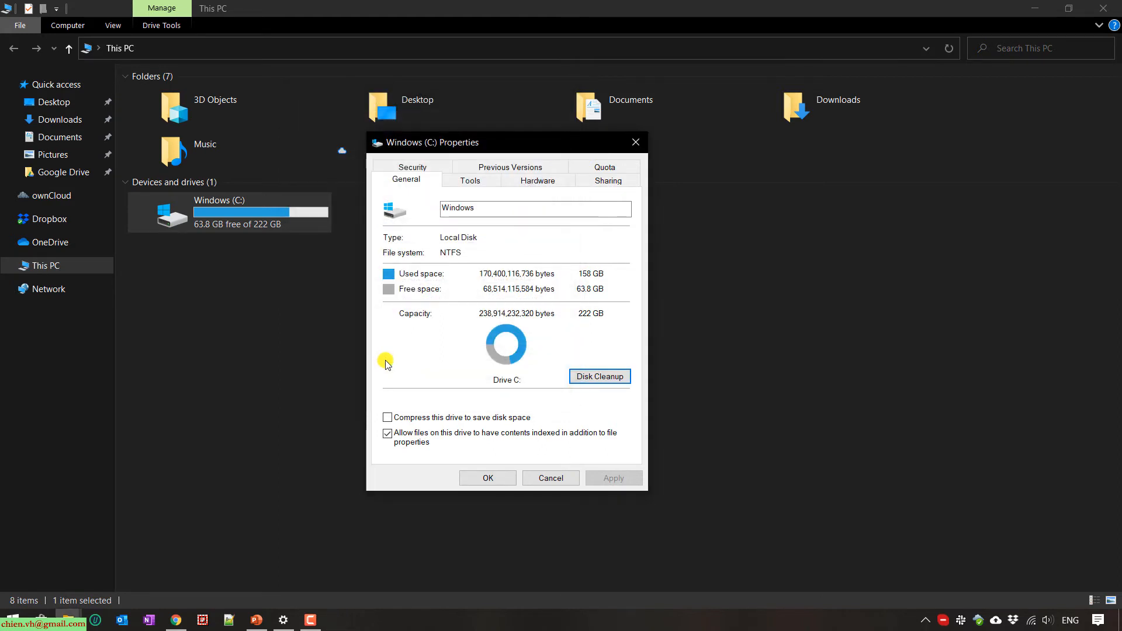
mouse_move(584, 239)
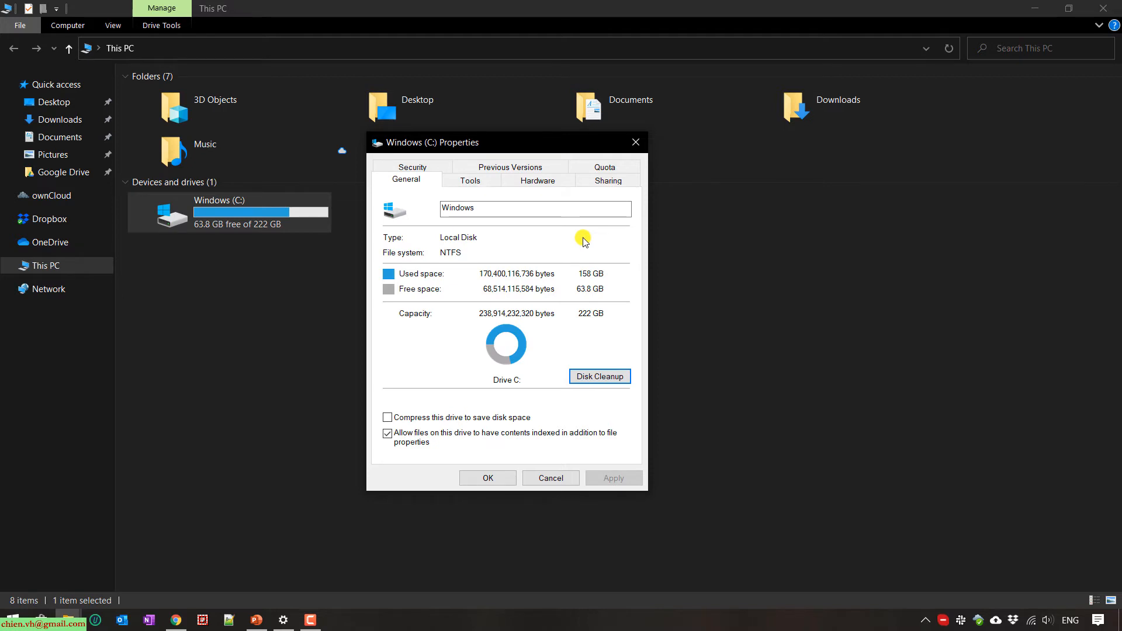
Run Disk Cleanup on C: with system files, listing Windows Update Cleanup at 7.30 GB
left_click(599, 377)
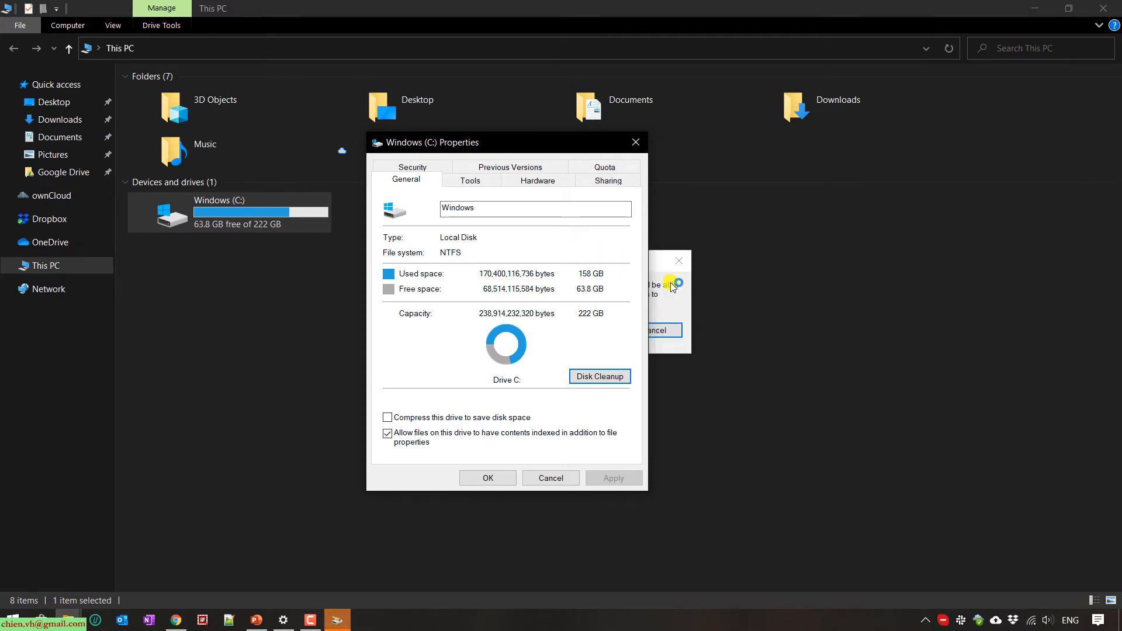
left_click(600, 376)
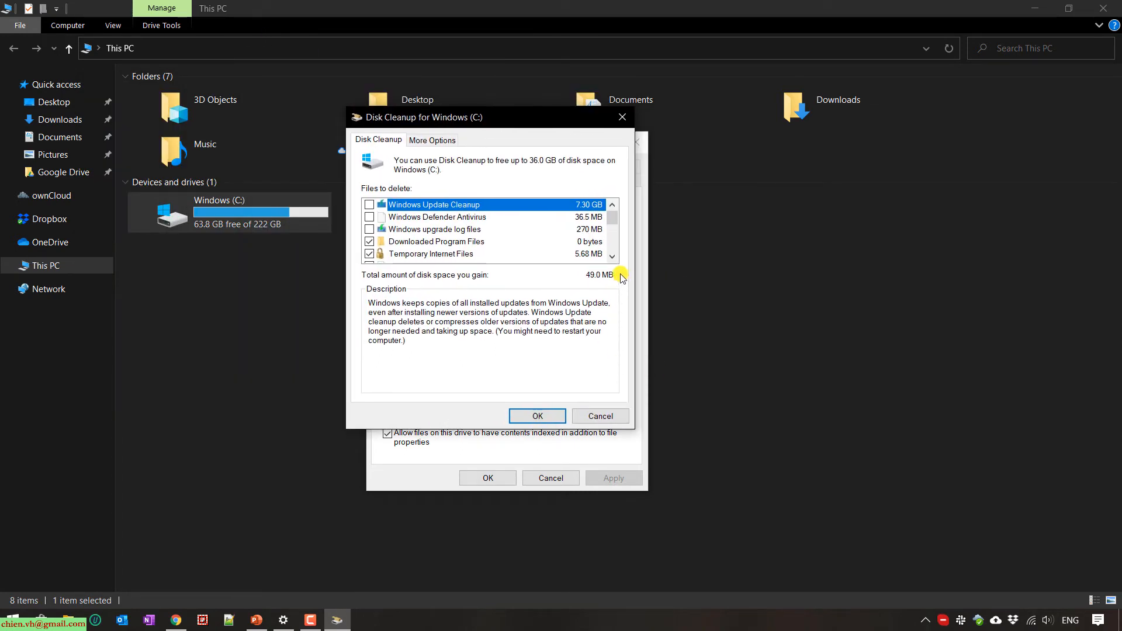
mouse_move(393, 206)
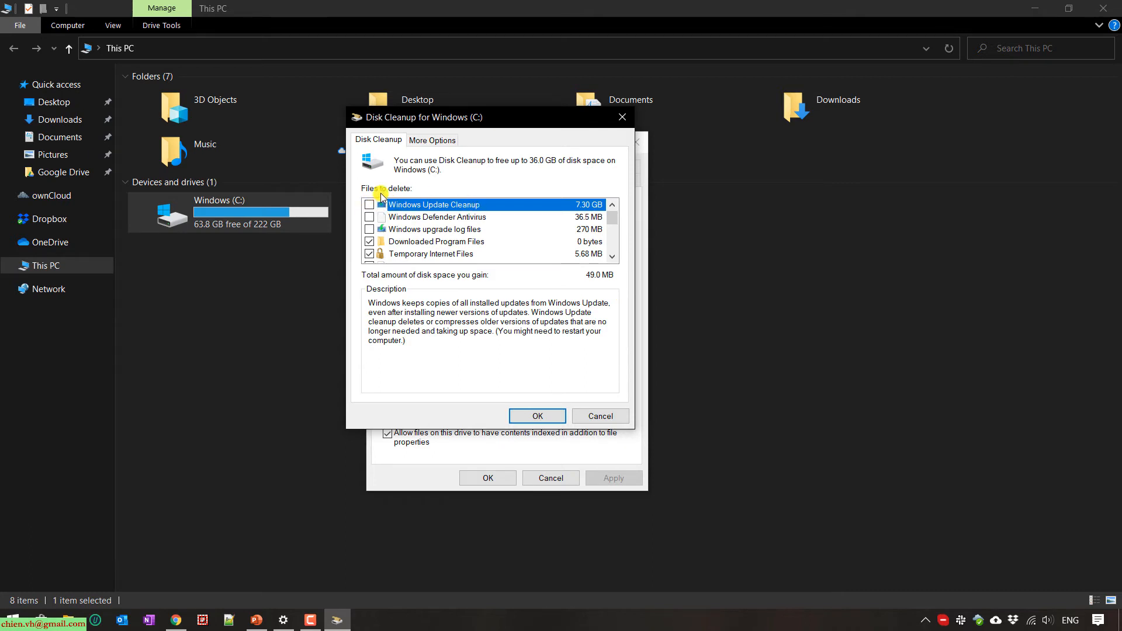
mouse_move(490, 211)
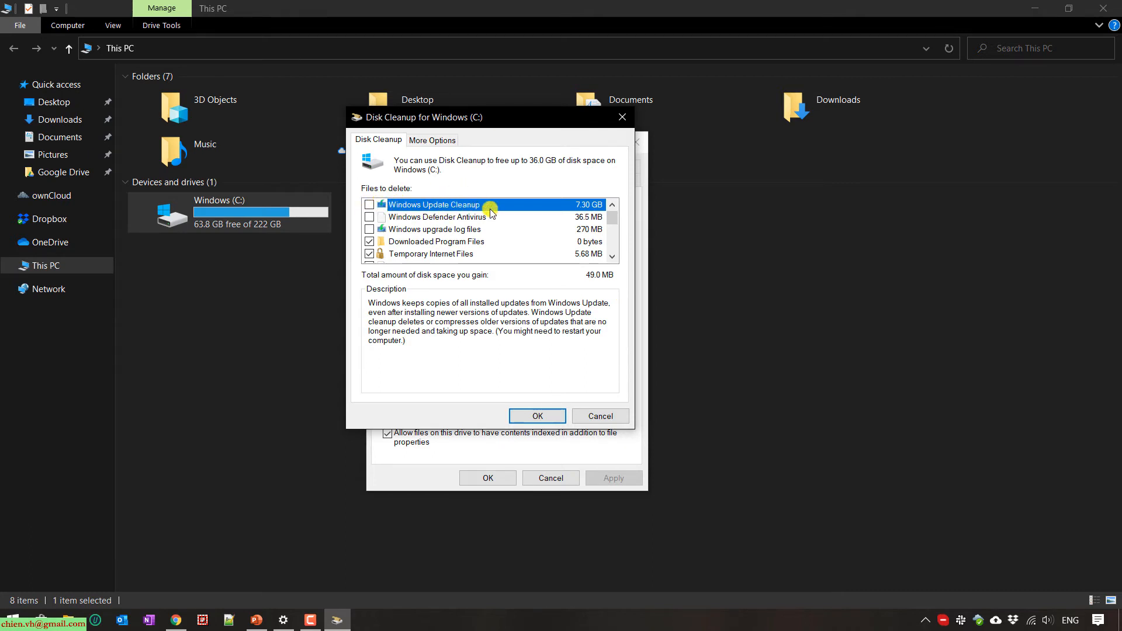
mouse_move(370, 205)
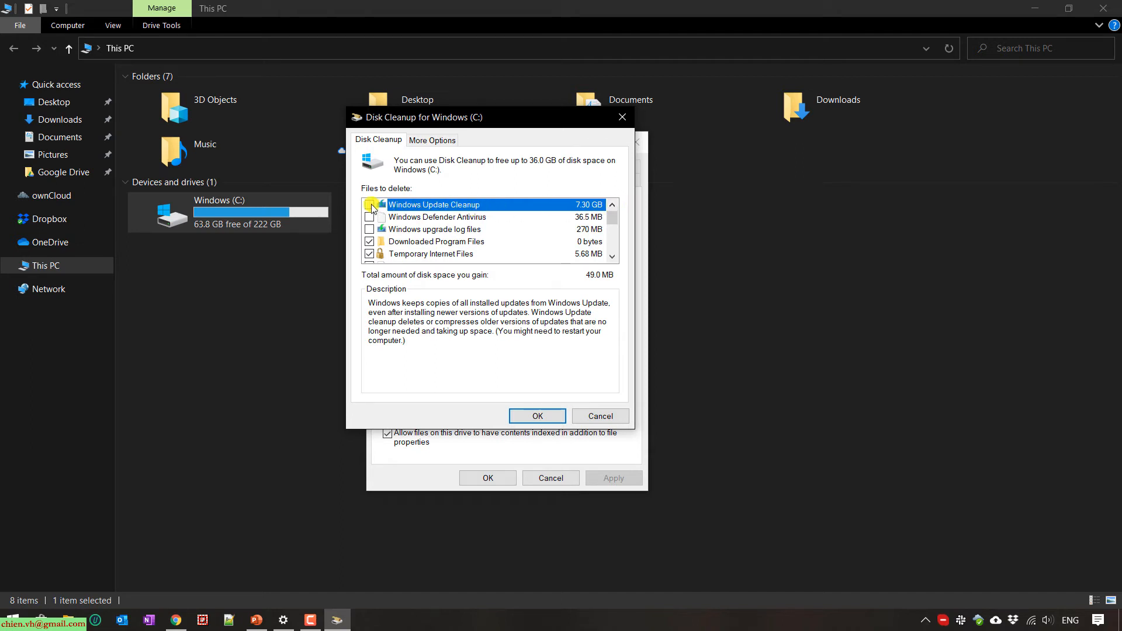
Tick Windows Update Cleanup and Windows upgrade log files and confirm with OK
left_click(370, 205)
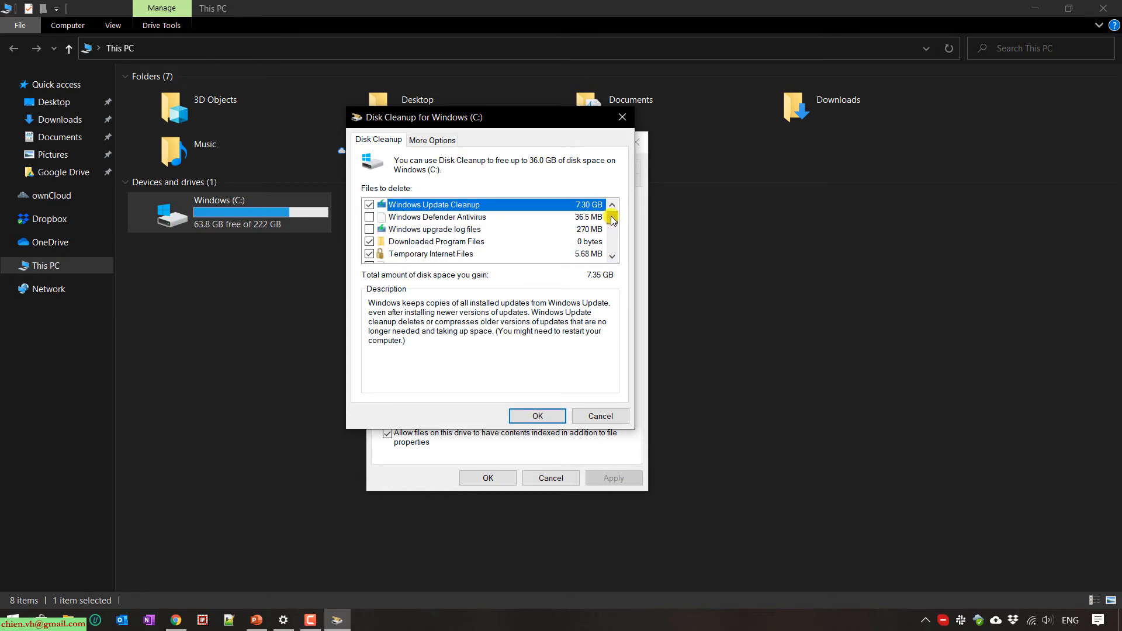
mouse_move(587, 300)
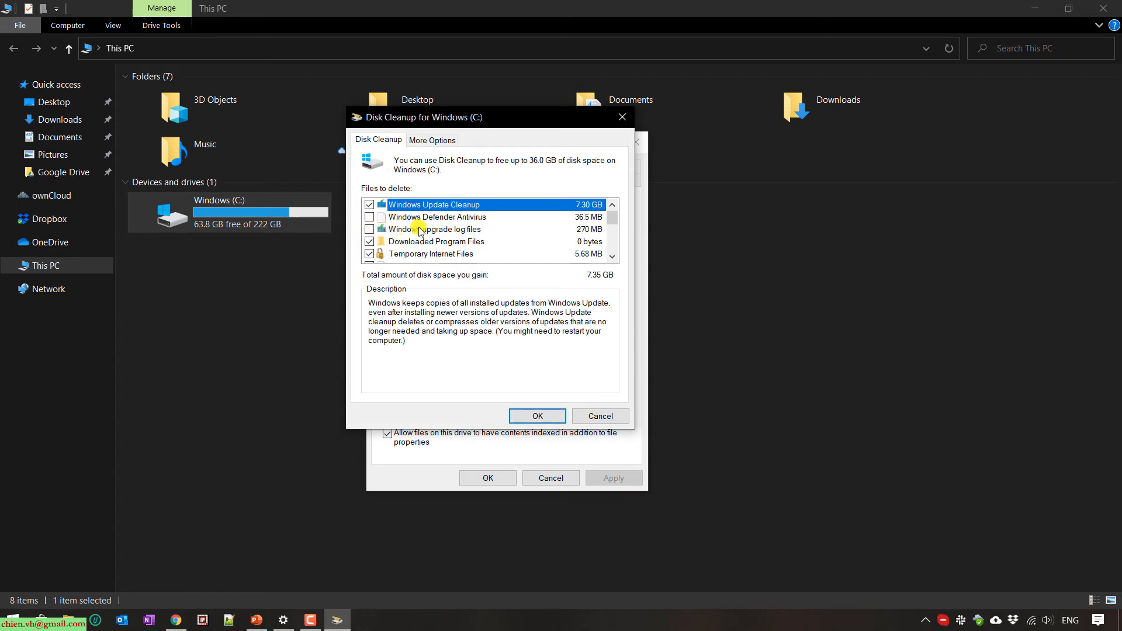
left_click(370, 229)
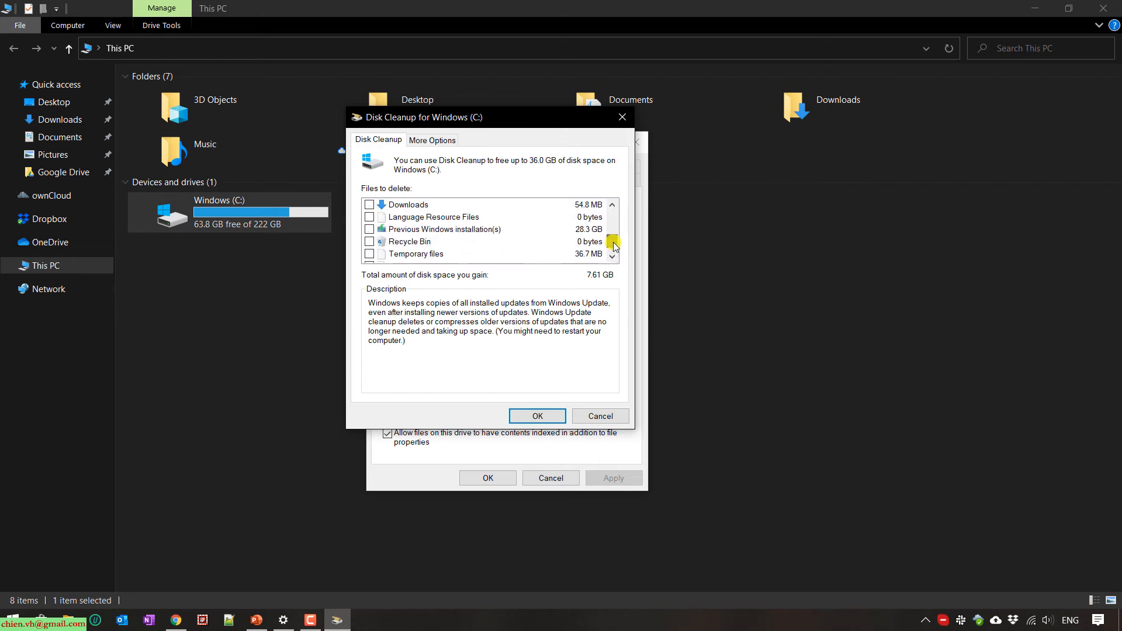
left_click(536, 416)
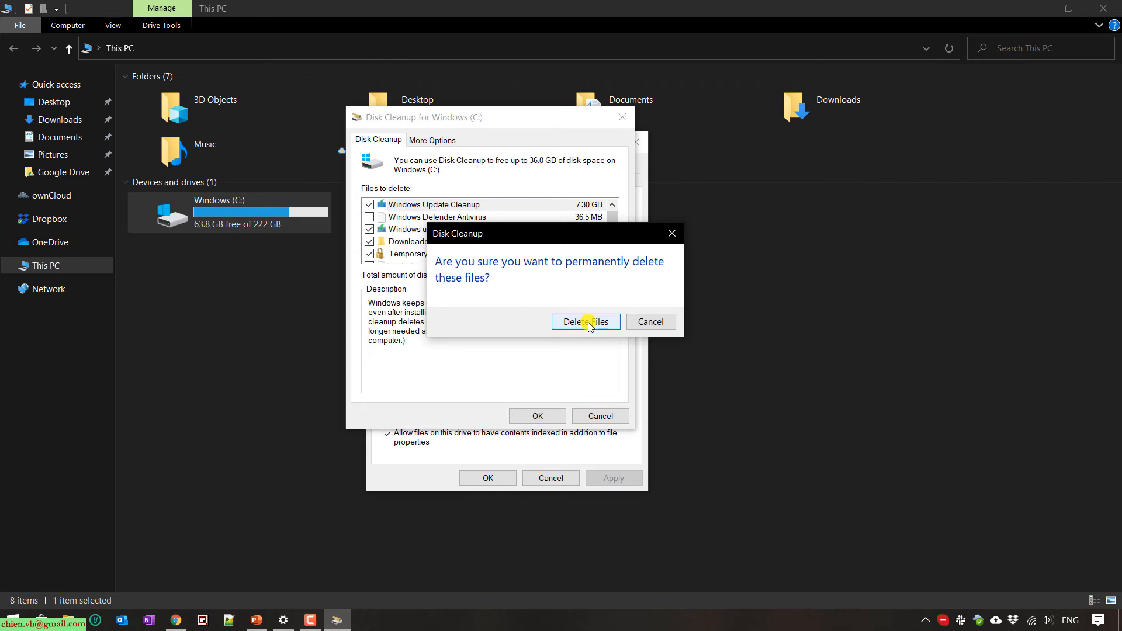
left_click(586, 322)
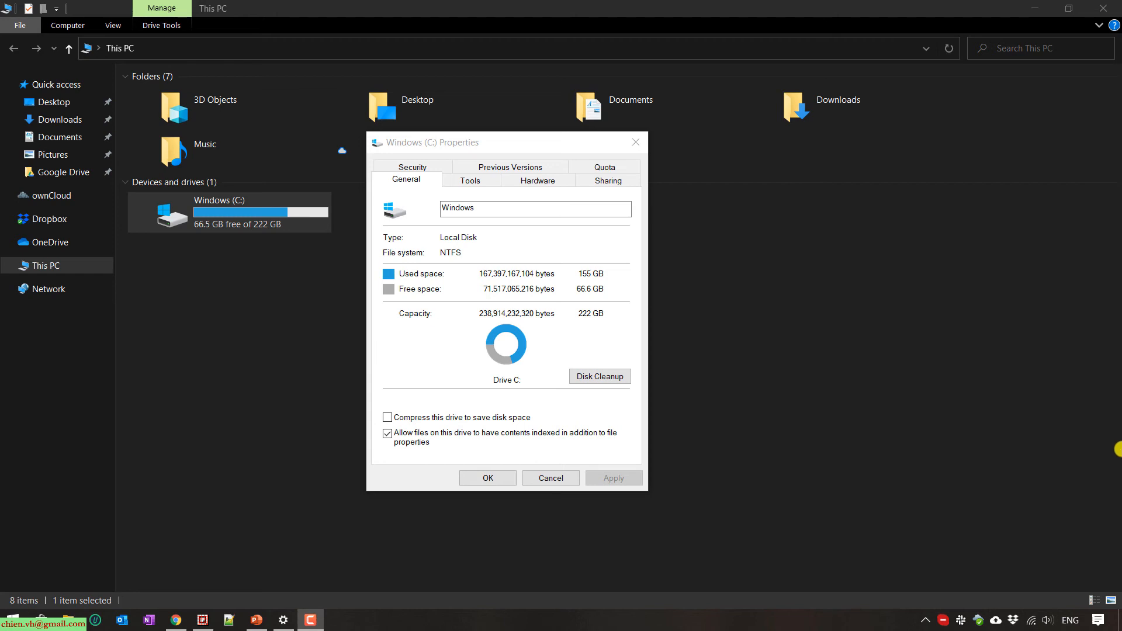
mouse_move(853, 427)
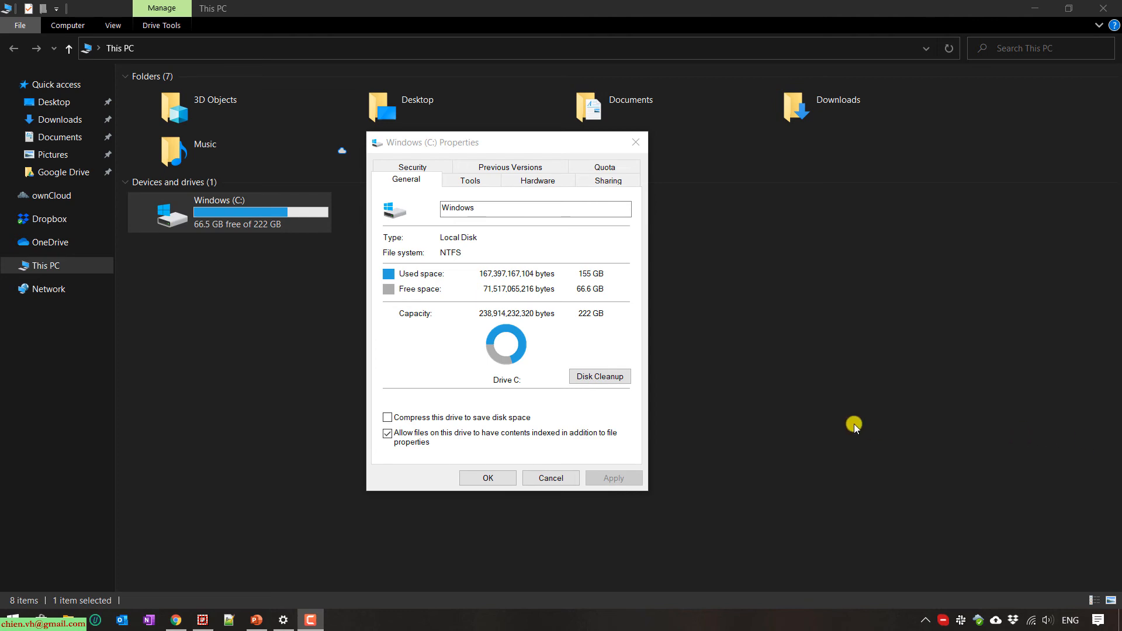
mouse_move(603, 280)
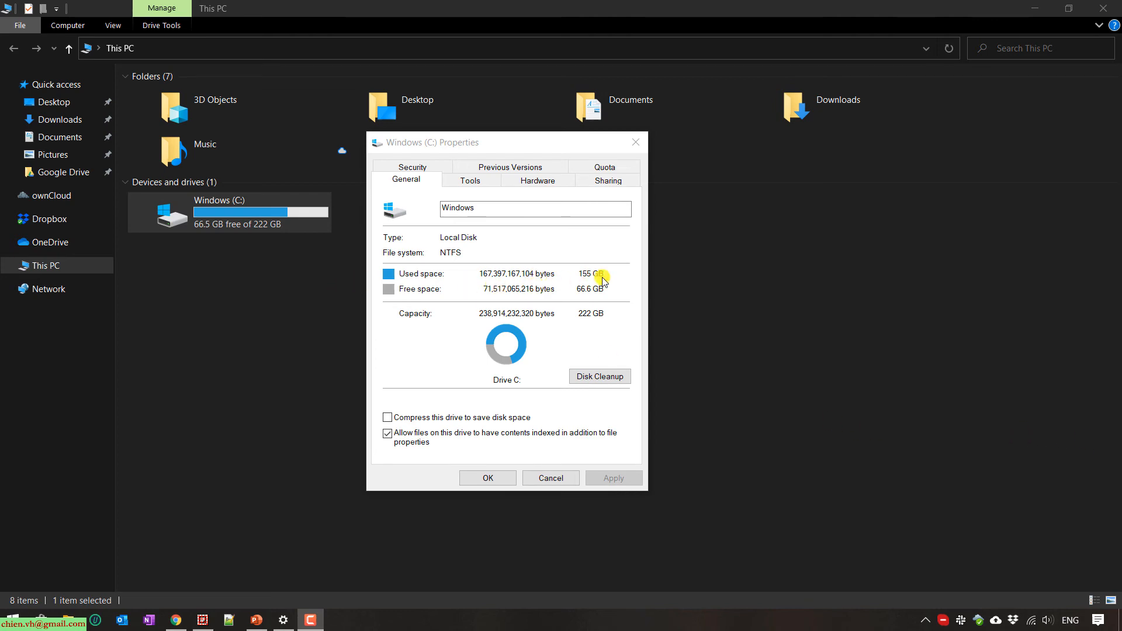
mouse_move(615, 321)
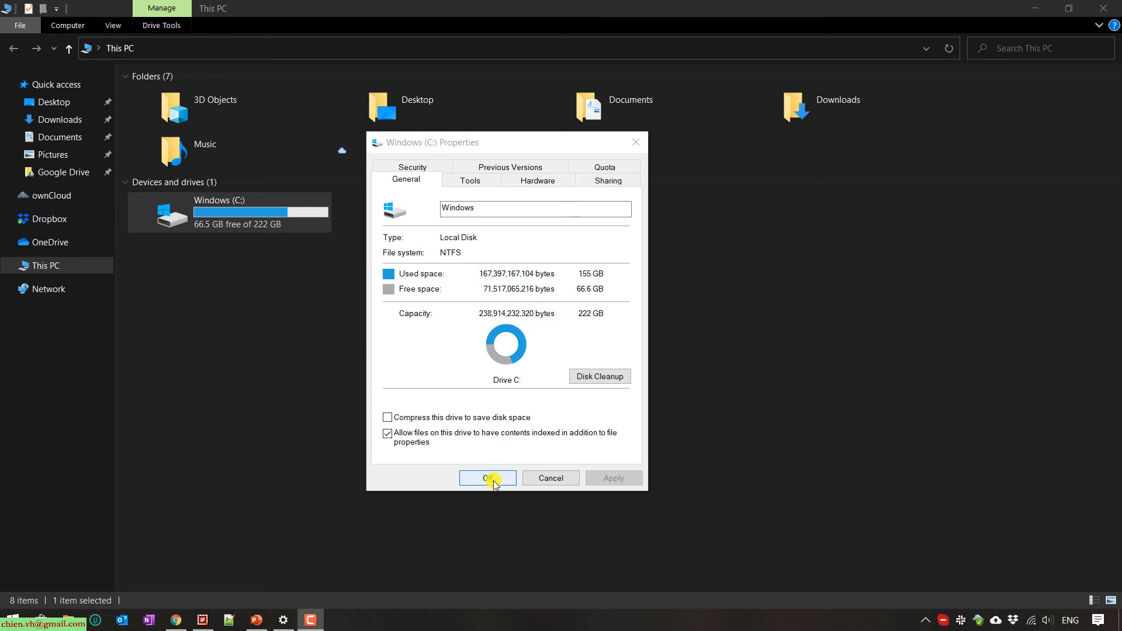
Close the Windows (C:) Properties, leaving This PC showing 66.6 GB free of 222 GB
left_click(489, 479)
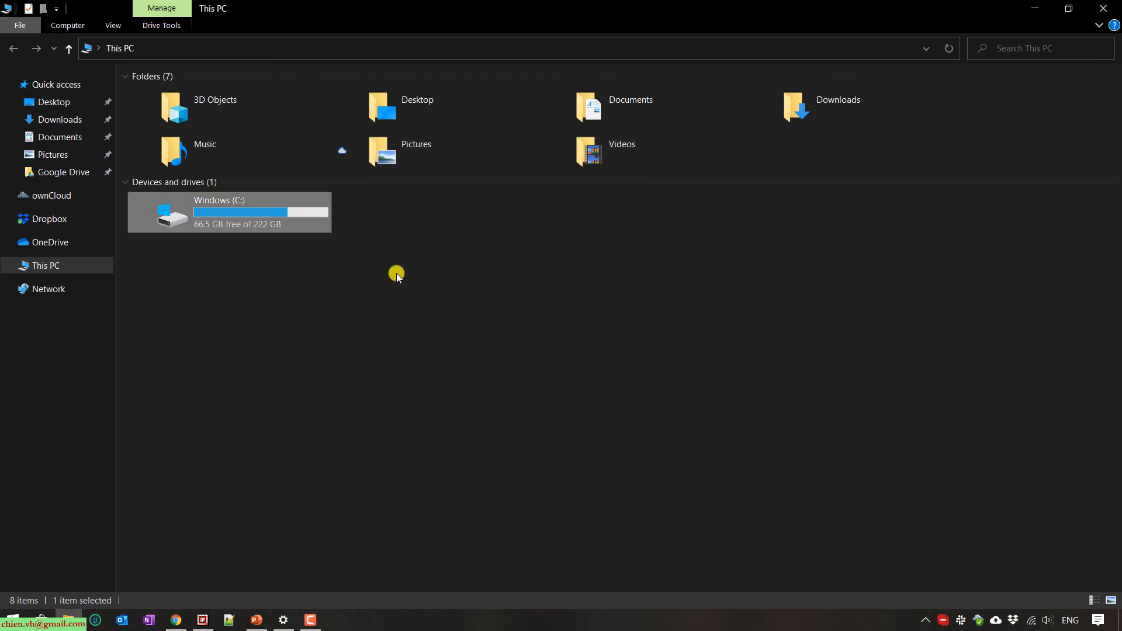
left_click(229, 105)
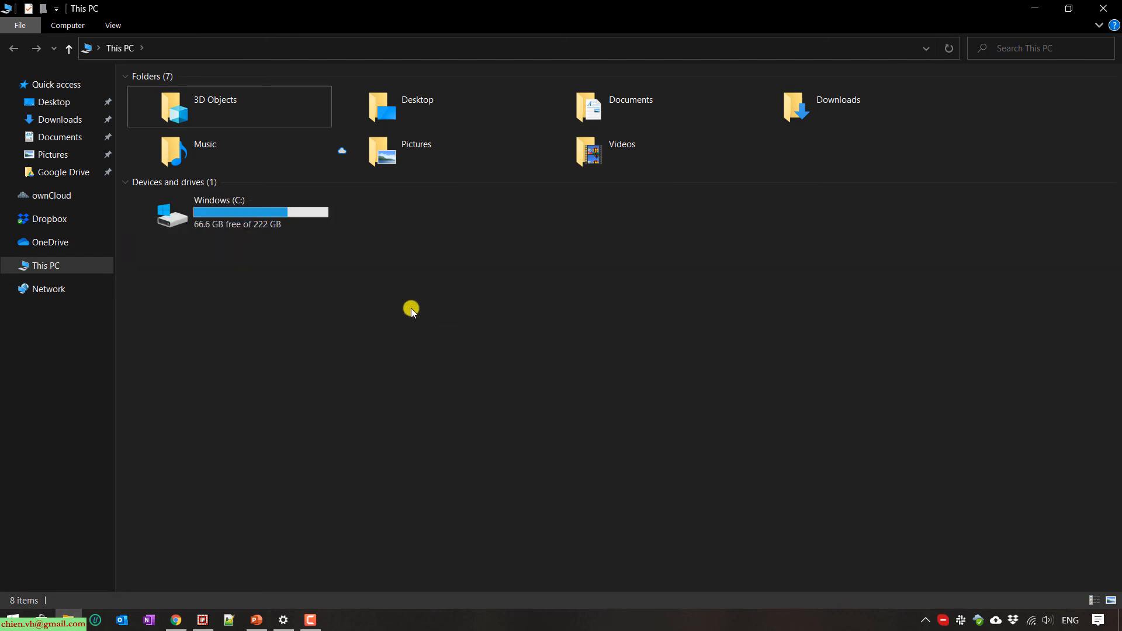